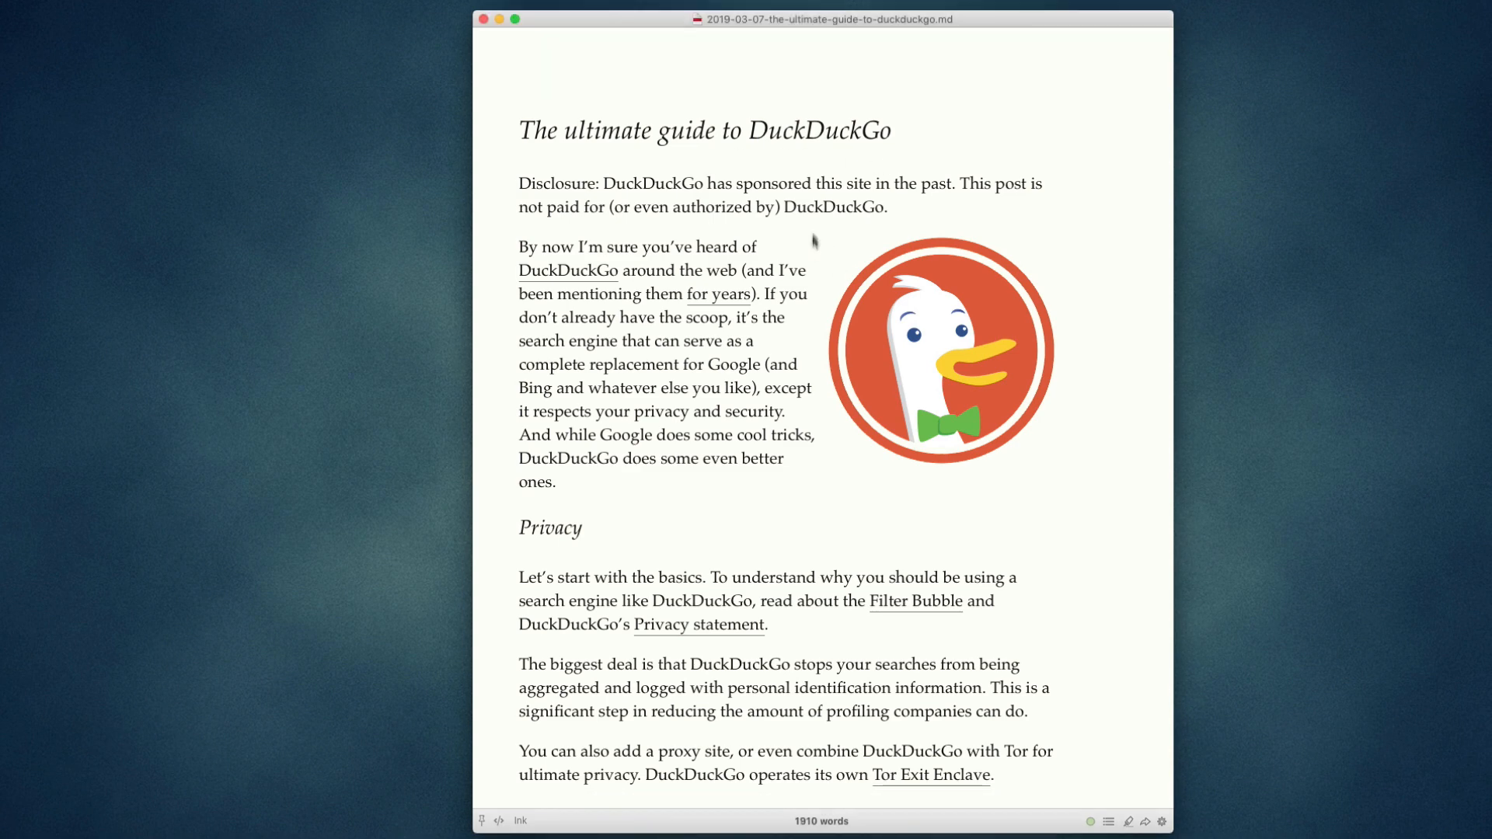
mouse_move(808, 275)
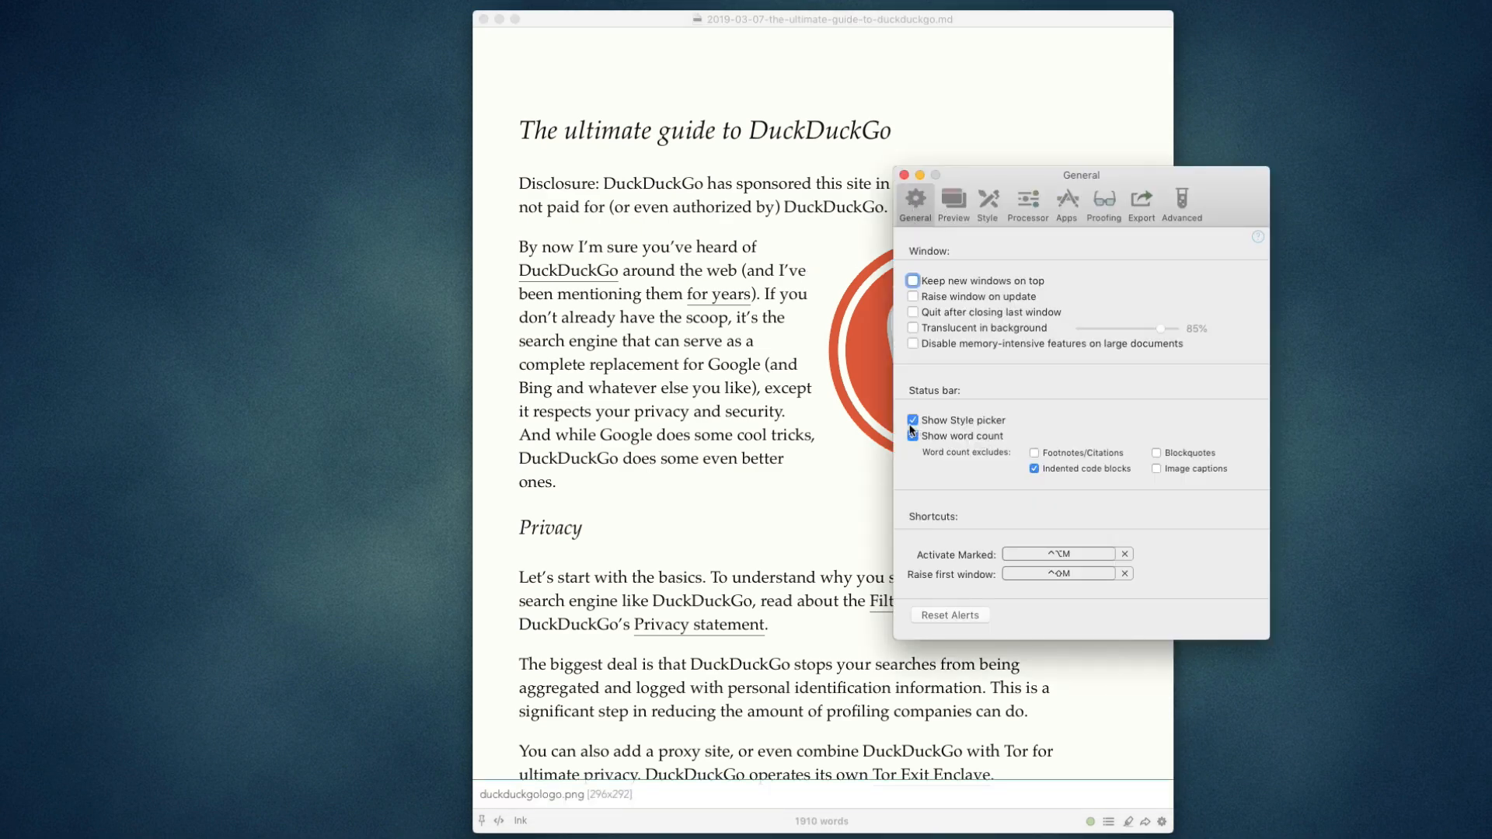
Open General preferences showing the status-bar word count and exclusion options
left_click(912, 436)
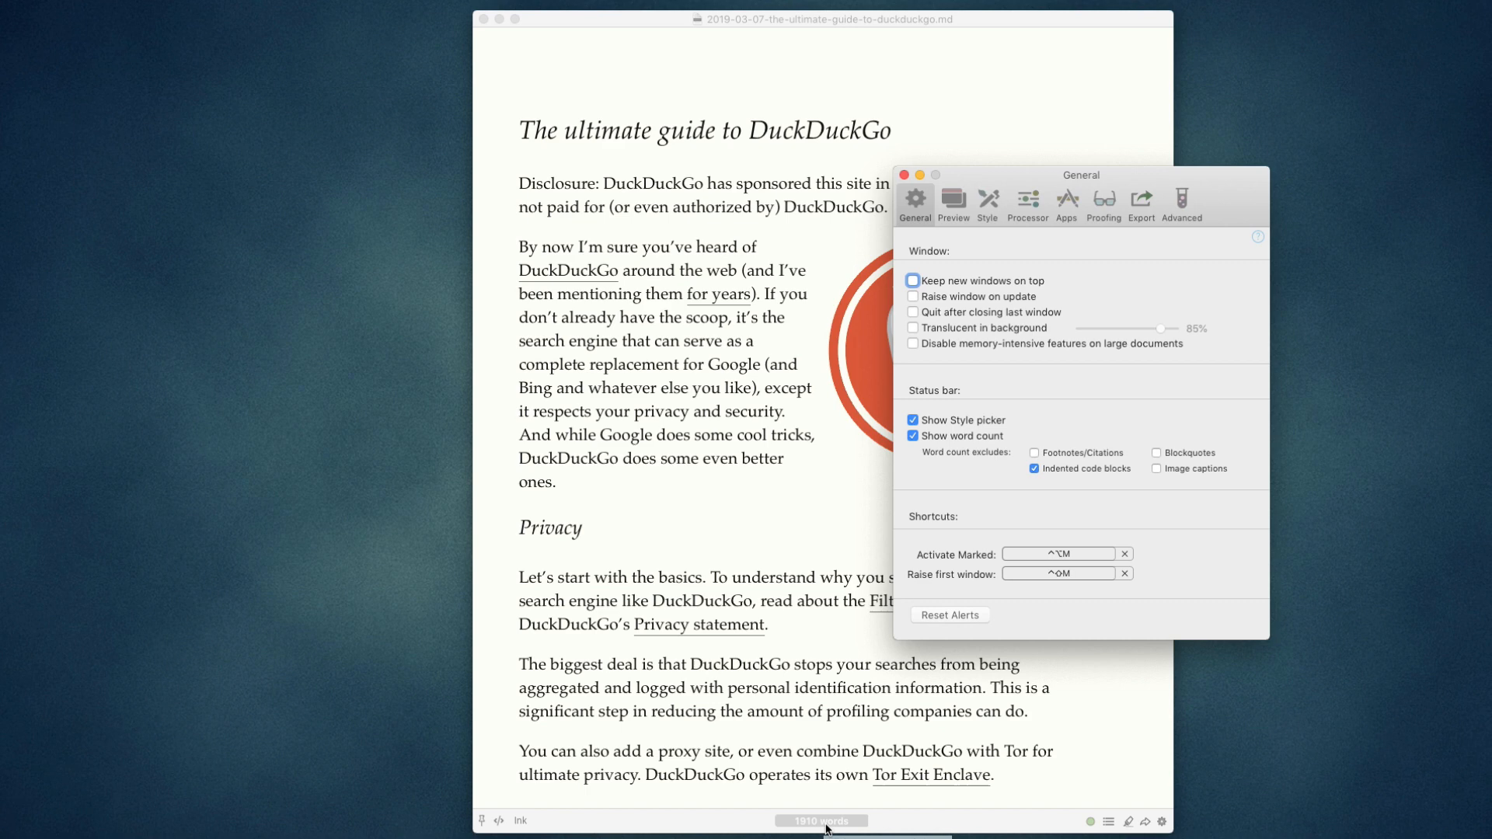
mouse_move(1067, 458)
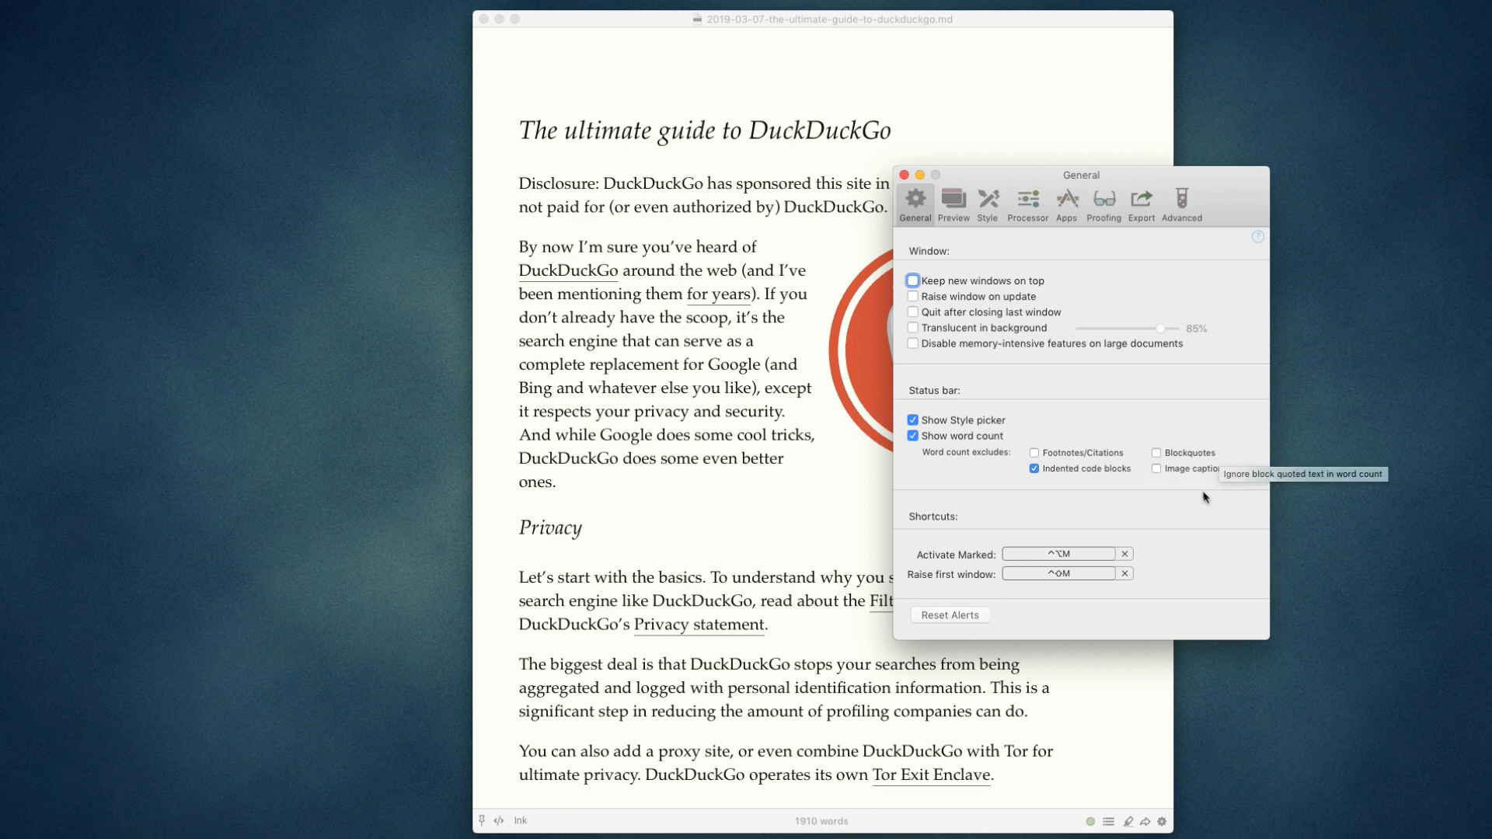
mouse_move(1082, 457)
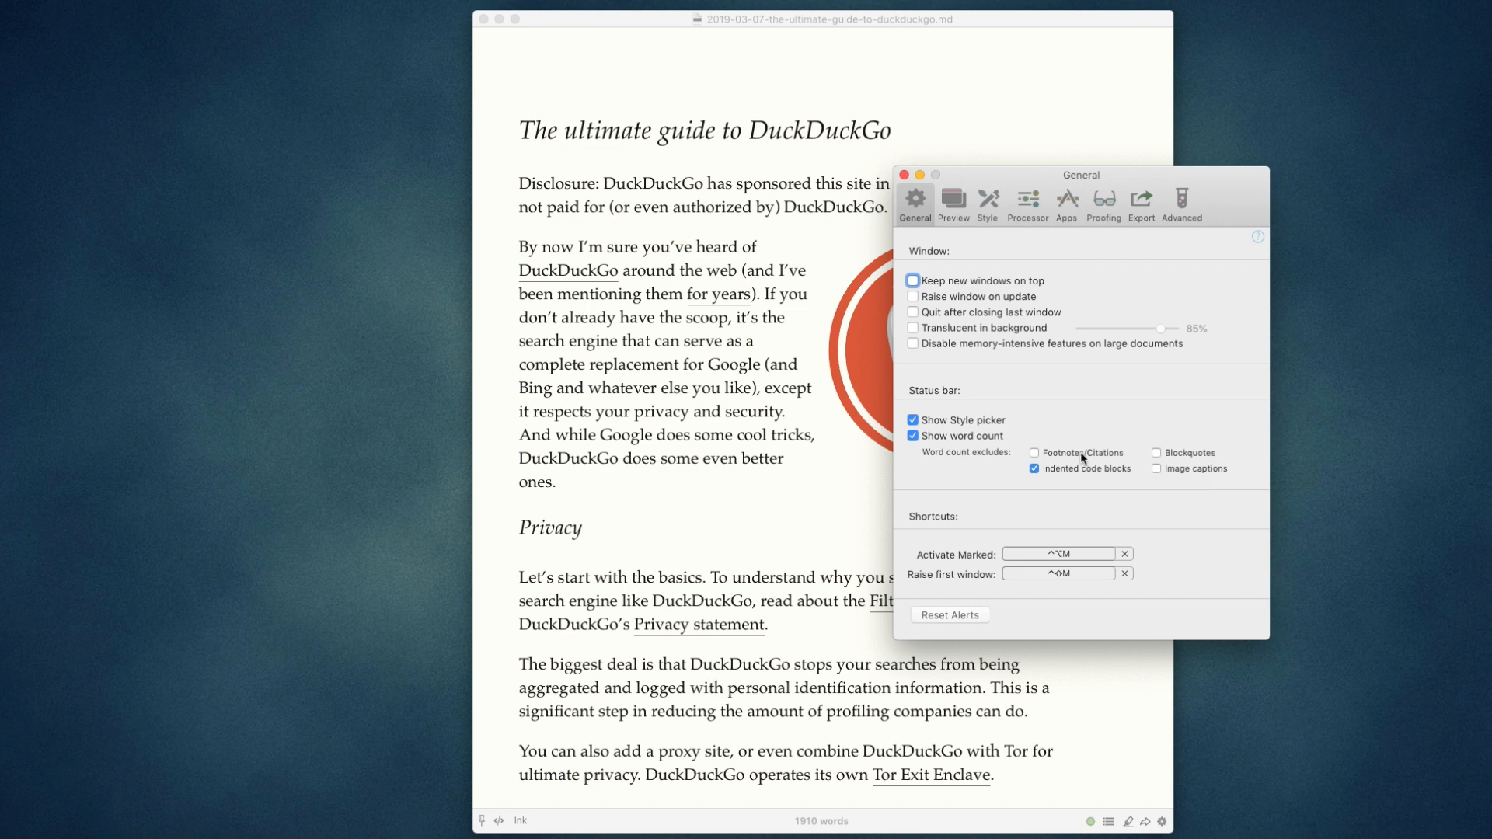
mouse_move(1156, 453)
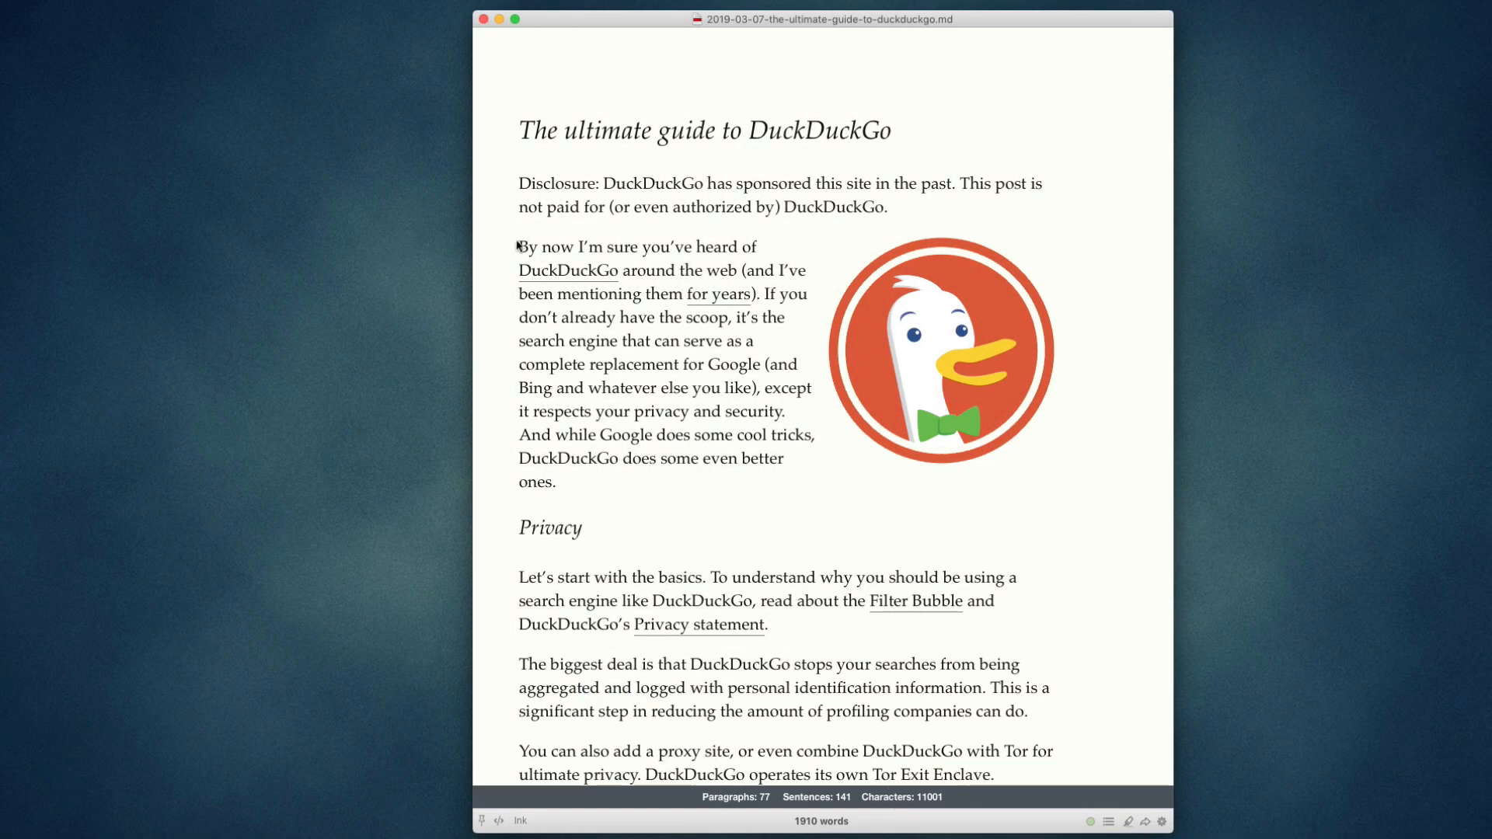
Select the 'By now I'm sure' paragraph to see 64 words and 3 sentences, then reopen preferences
left_click_drag(520, 246, 786, 457)
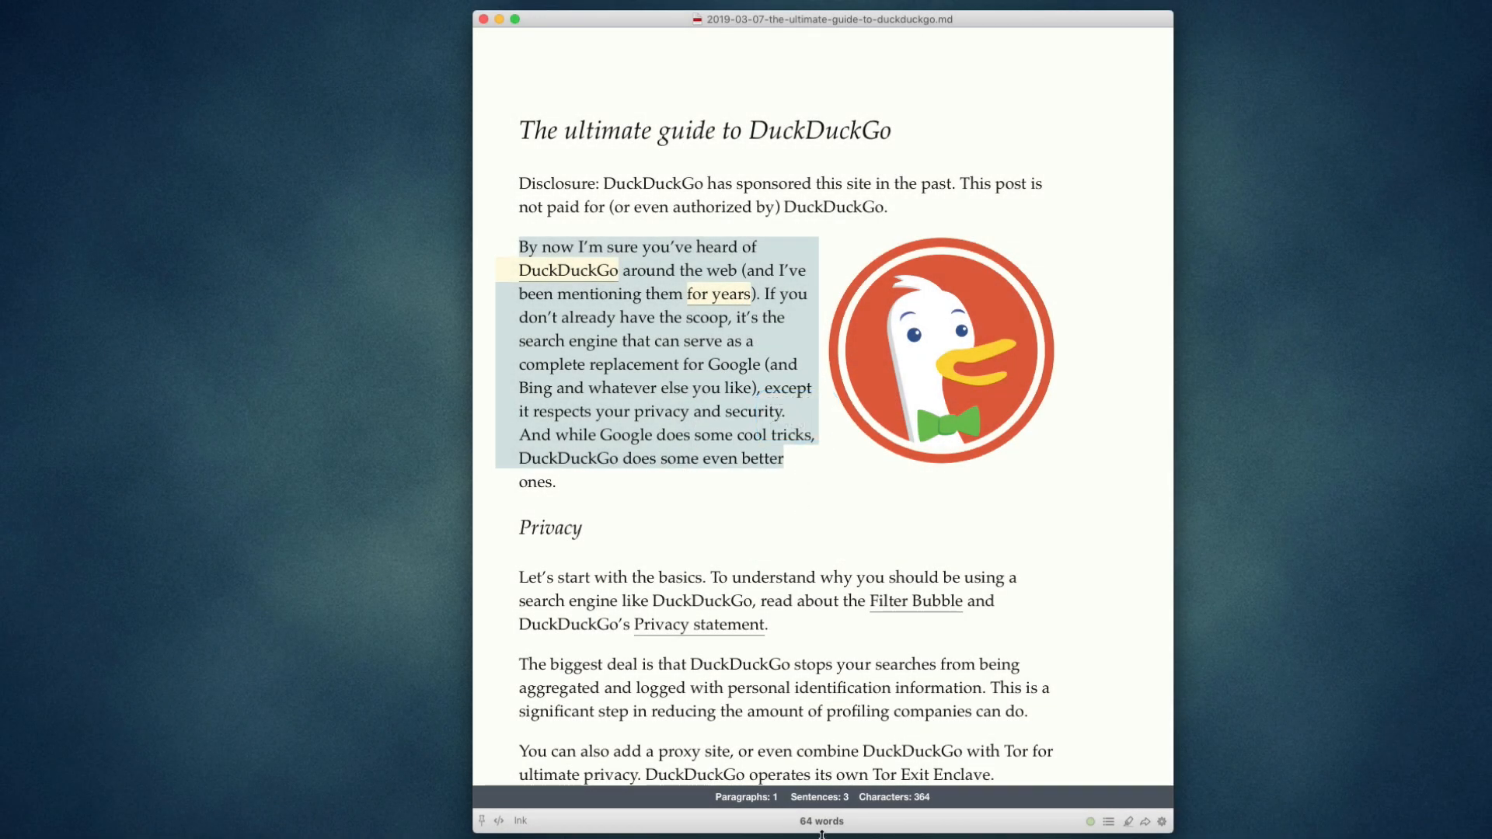
left_click(821, 537)
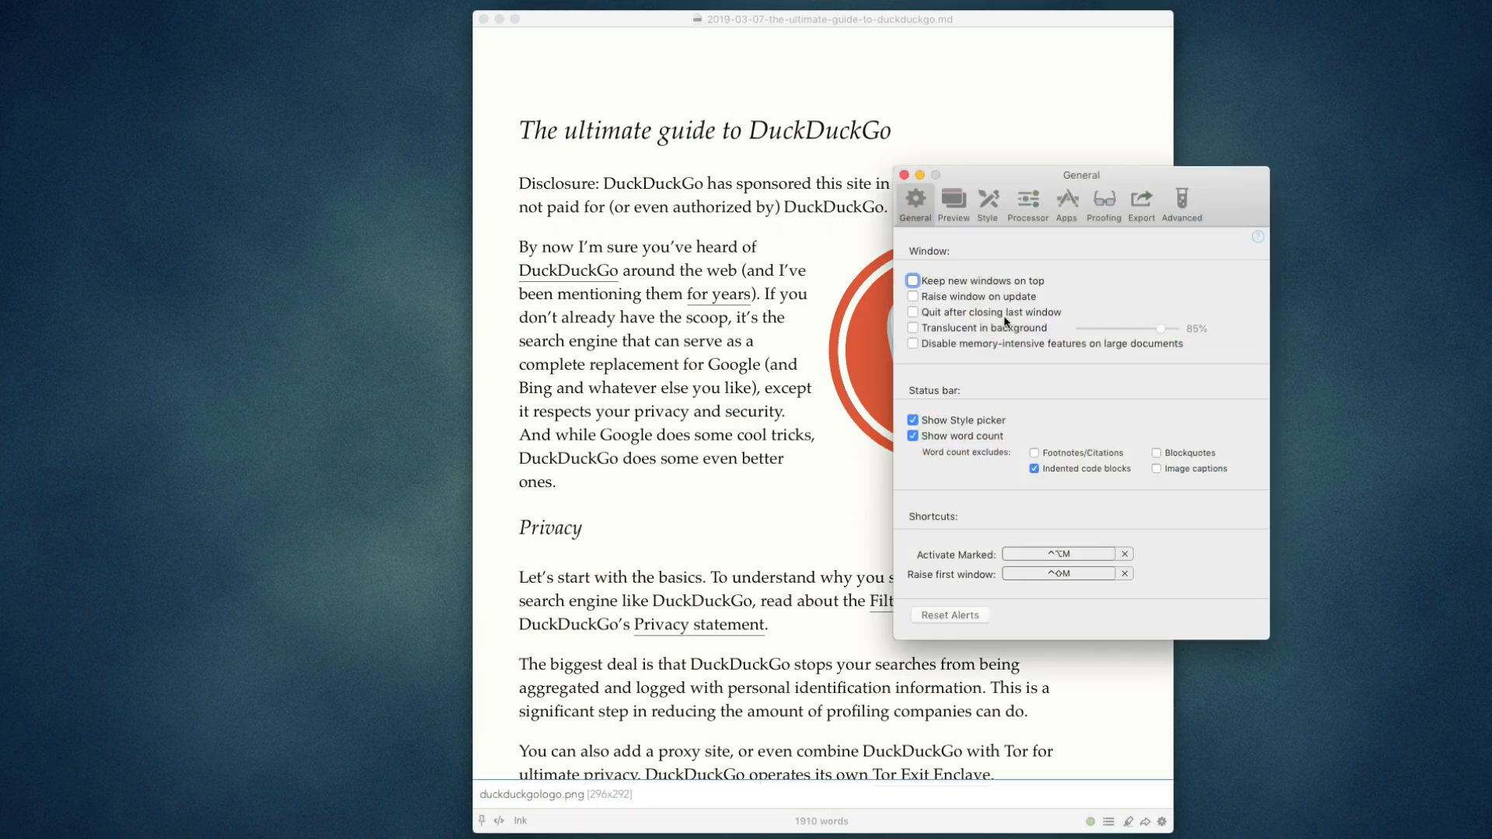
Check that Preview preferences have popup stats for text selection enabled, then close preferences
left_click(953, 200)
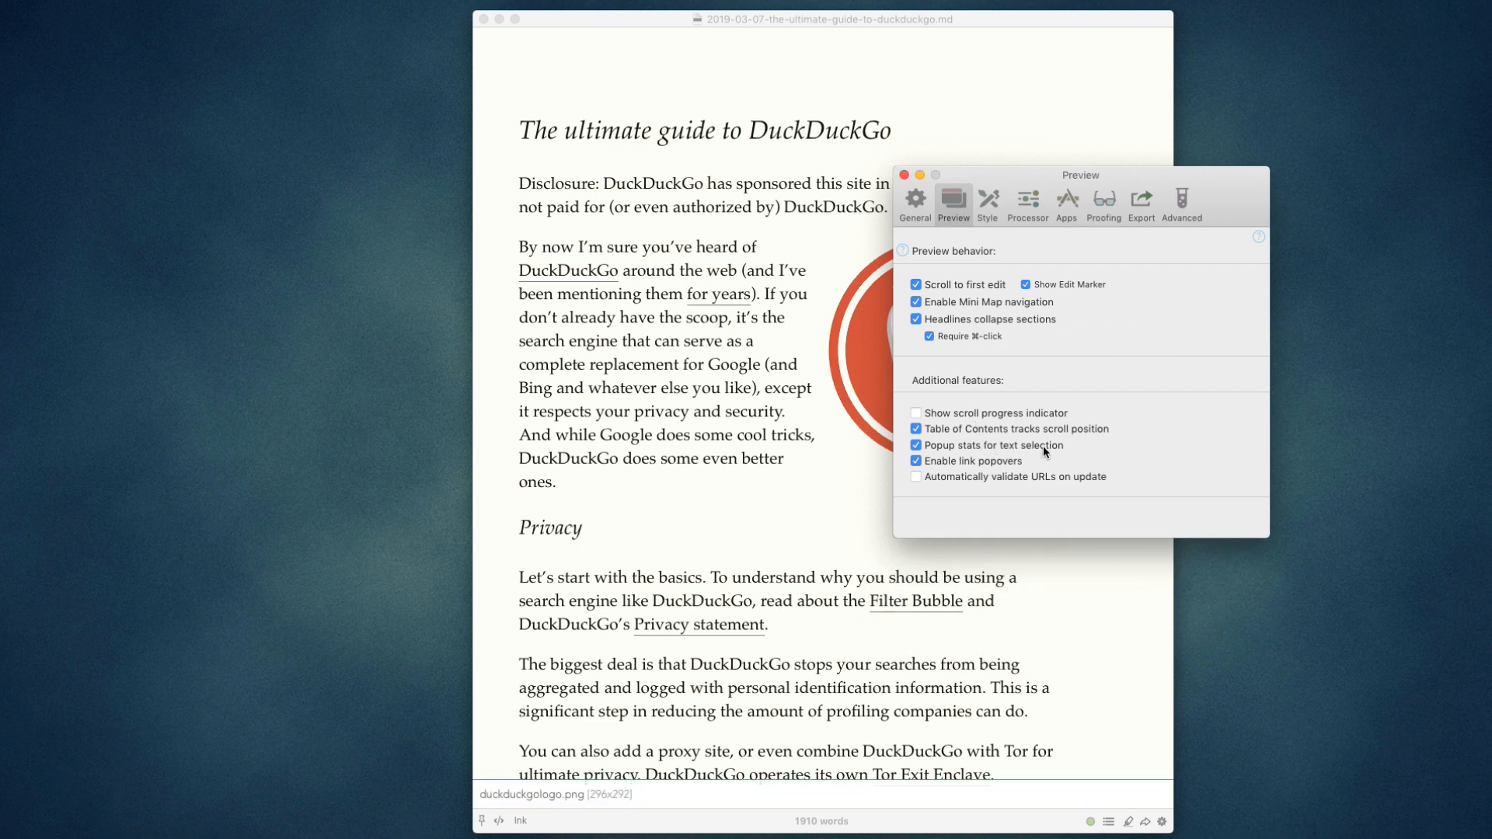
mouse_move(1046, 445)
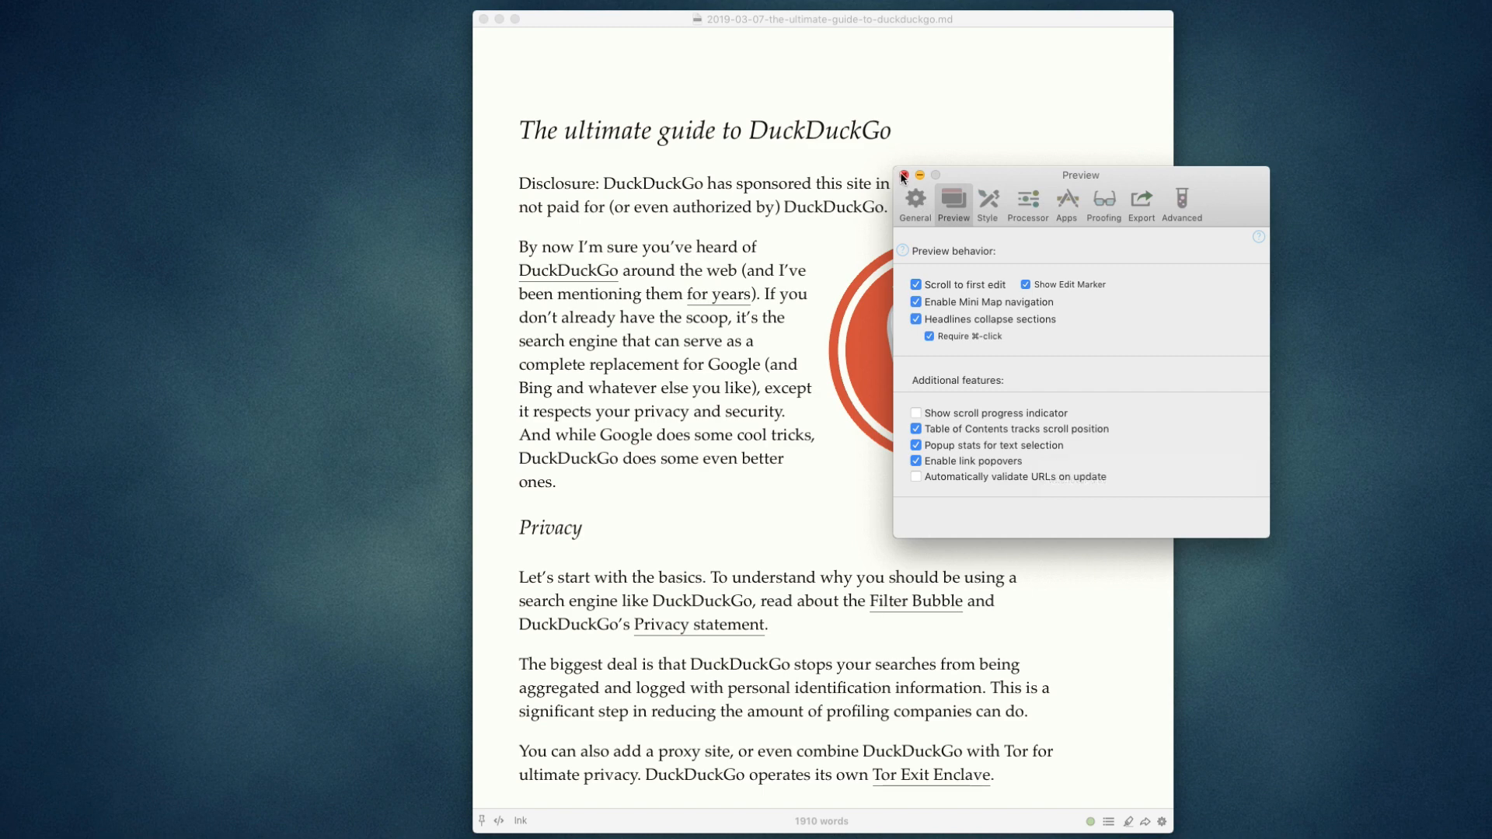
left_click(904, 174)
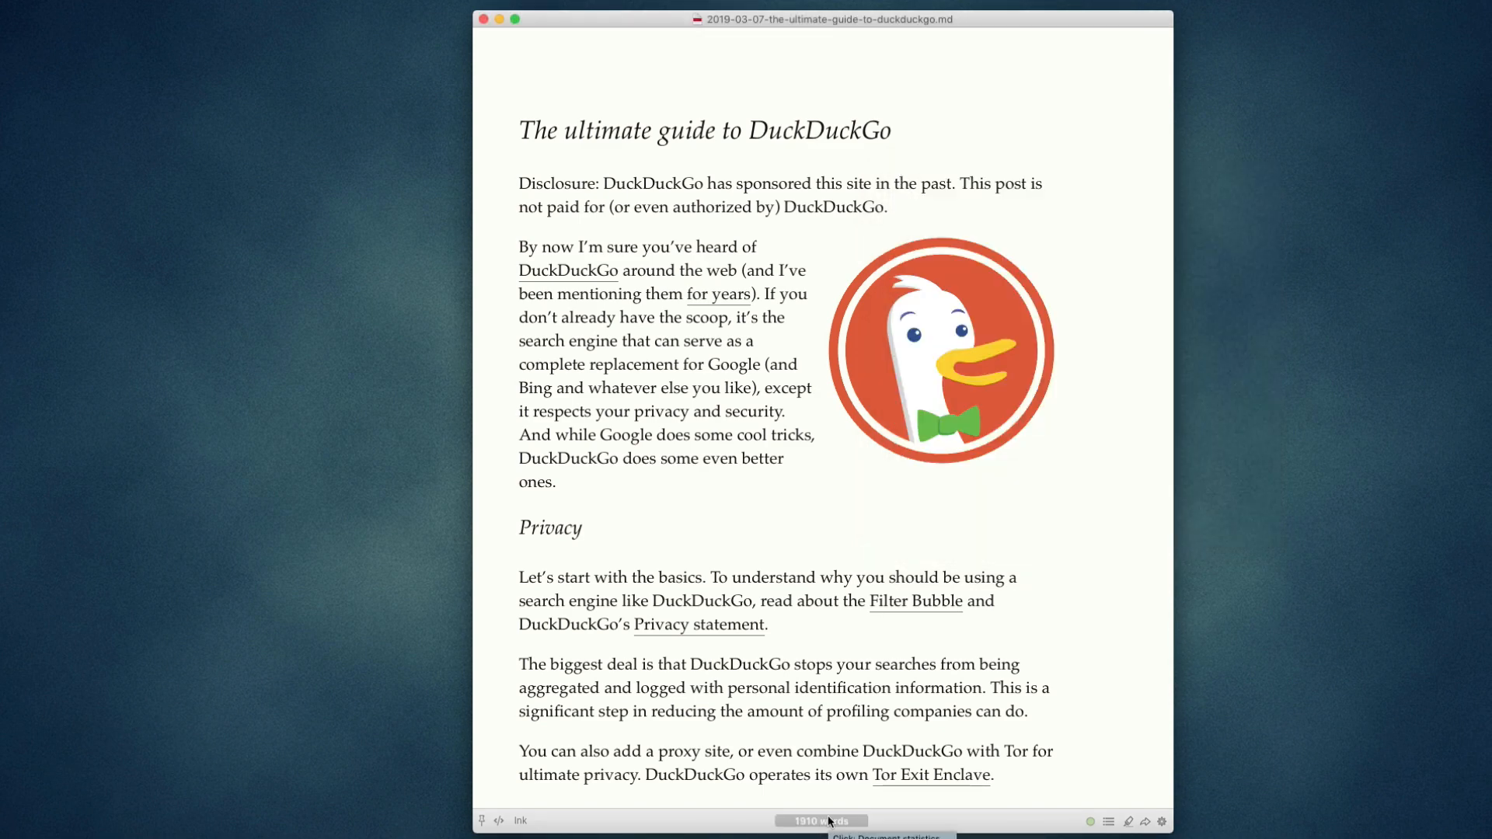
left_click(820, 826)
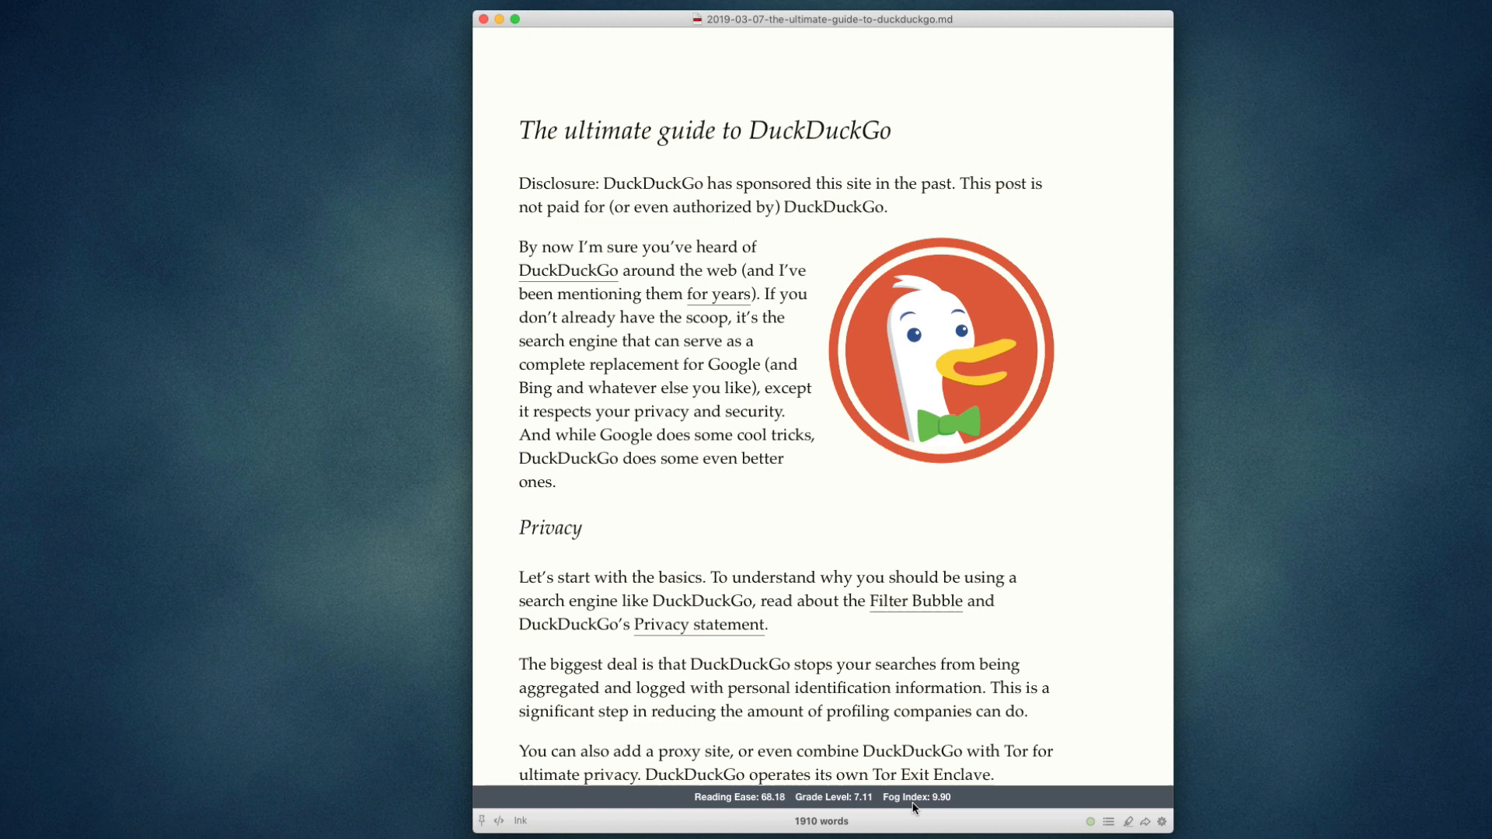
mouse_move(768, 808)
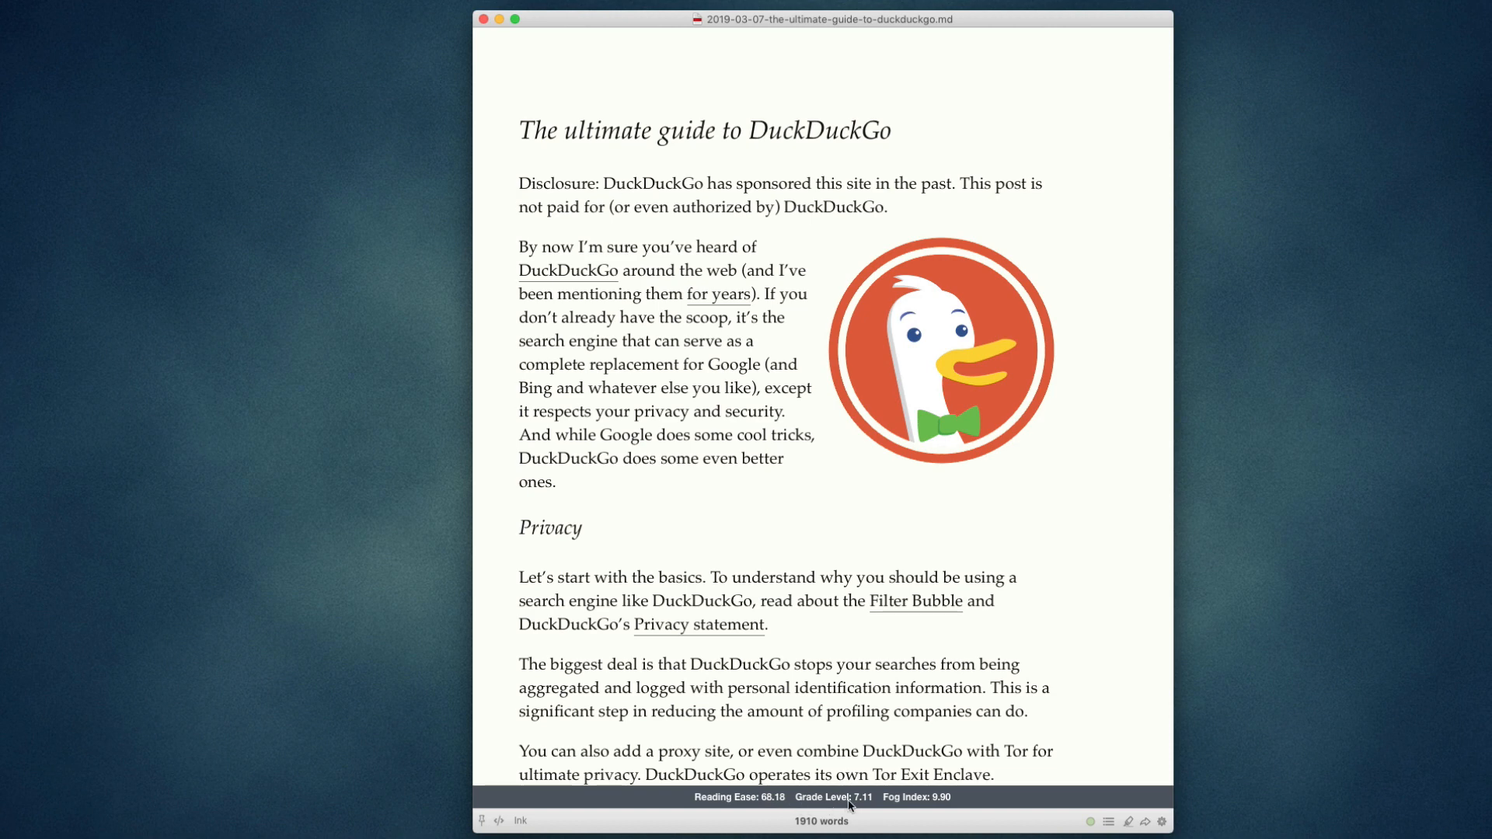
mouse_move(857, 807)
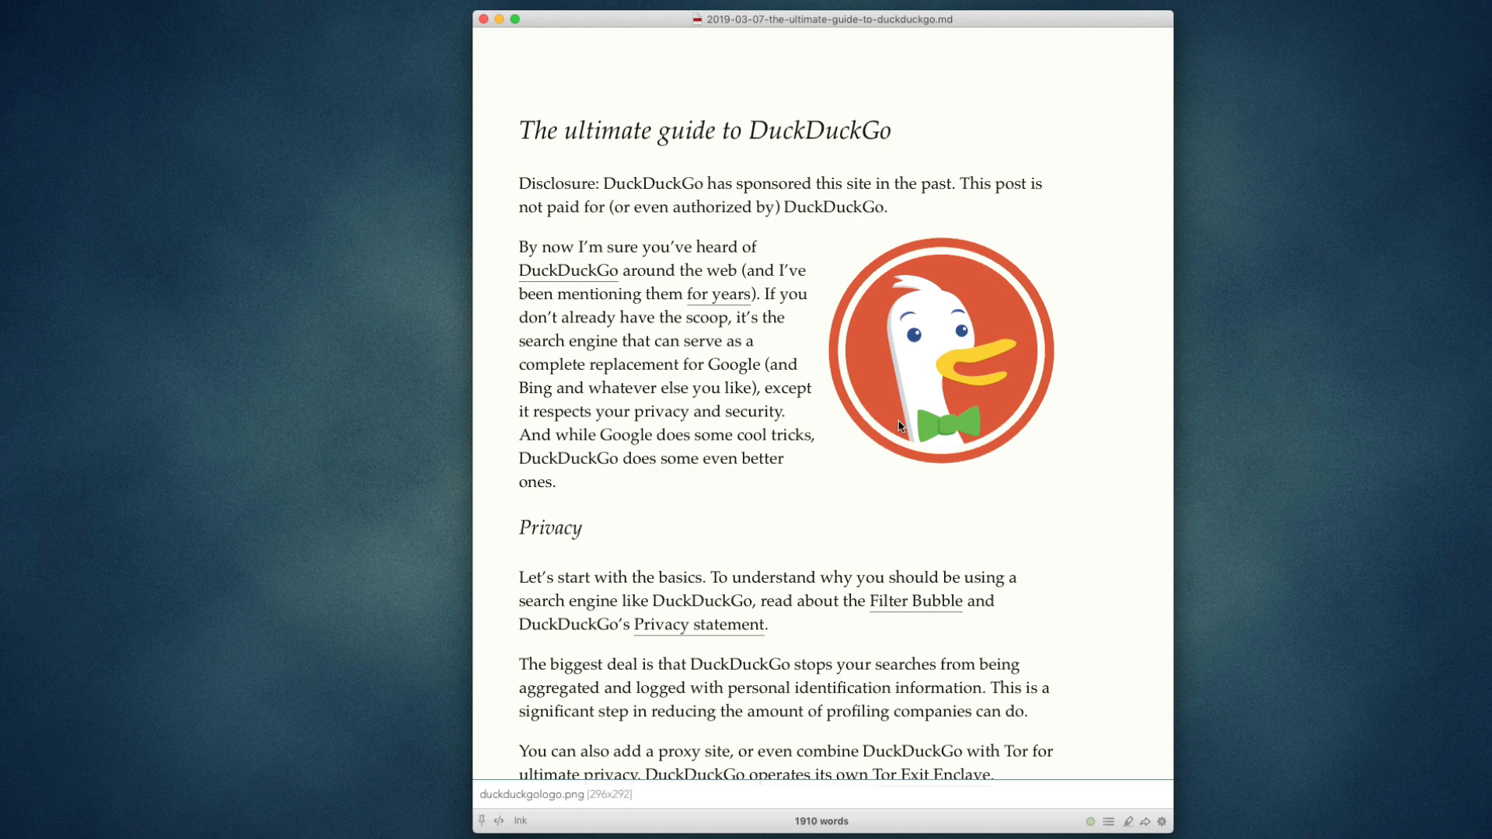
Open Document Statistics from the status-bar word count: 1910 words, 9.6-minute reading time
left_click(821, 825)
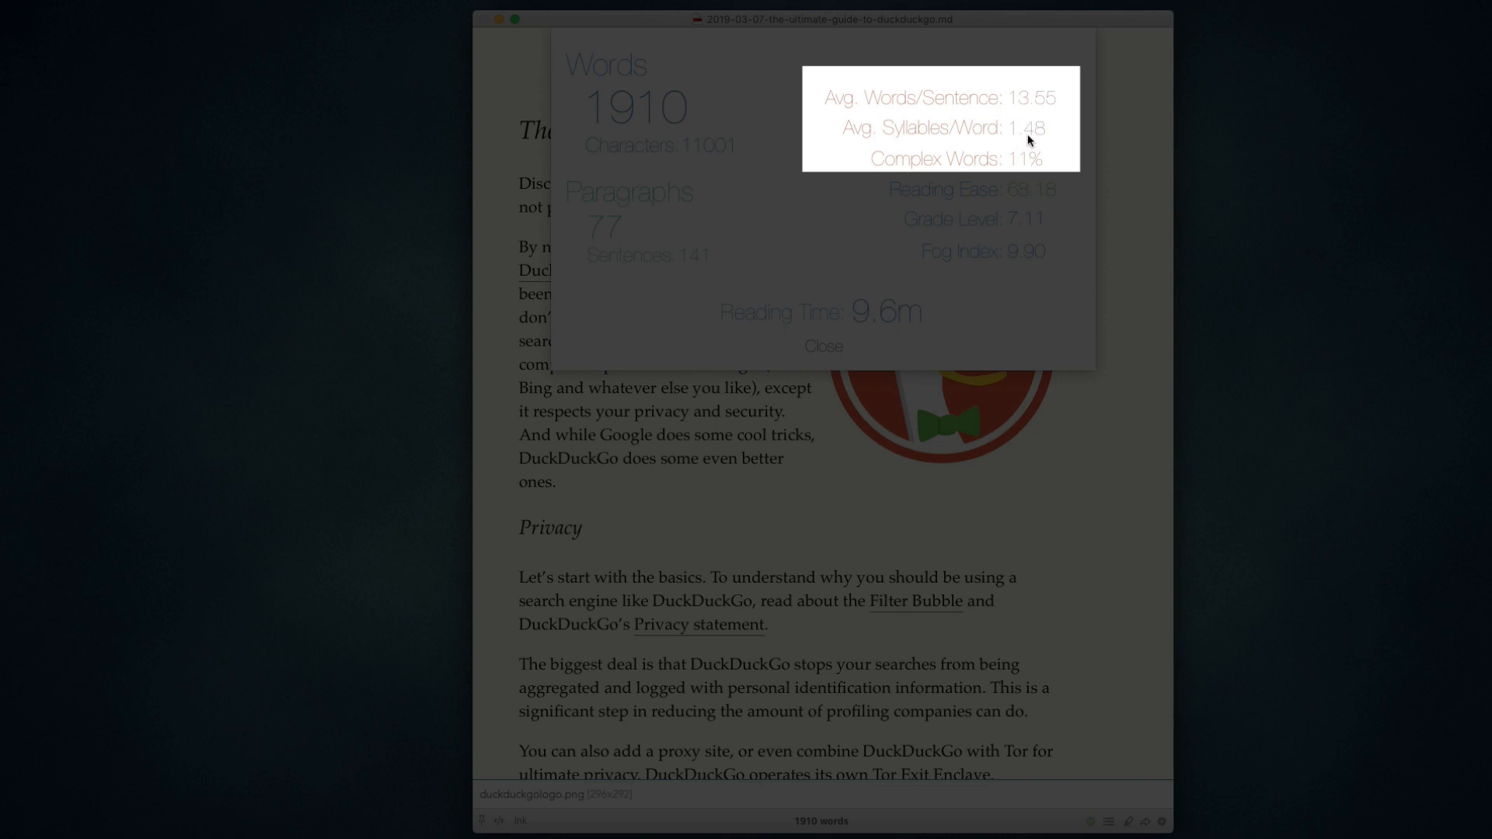
mouse_move(1031, 172)
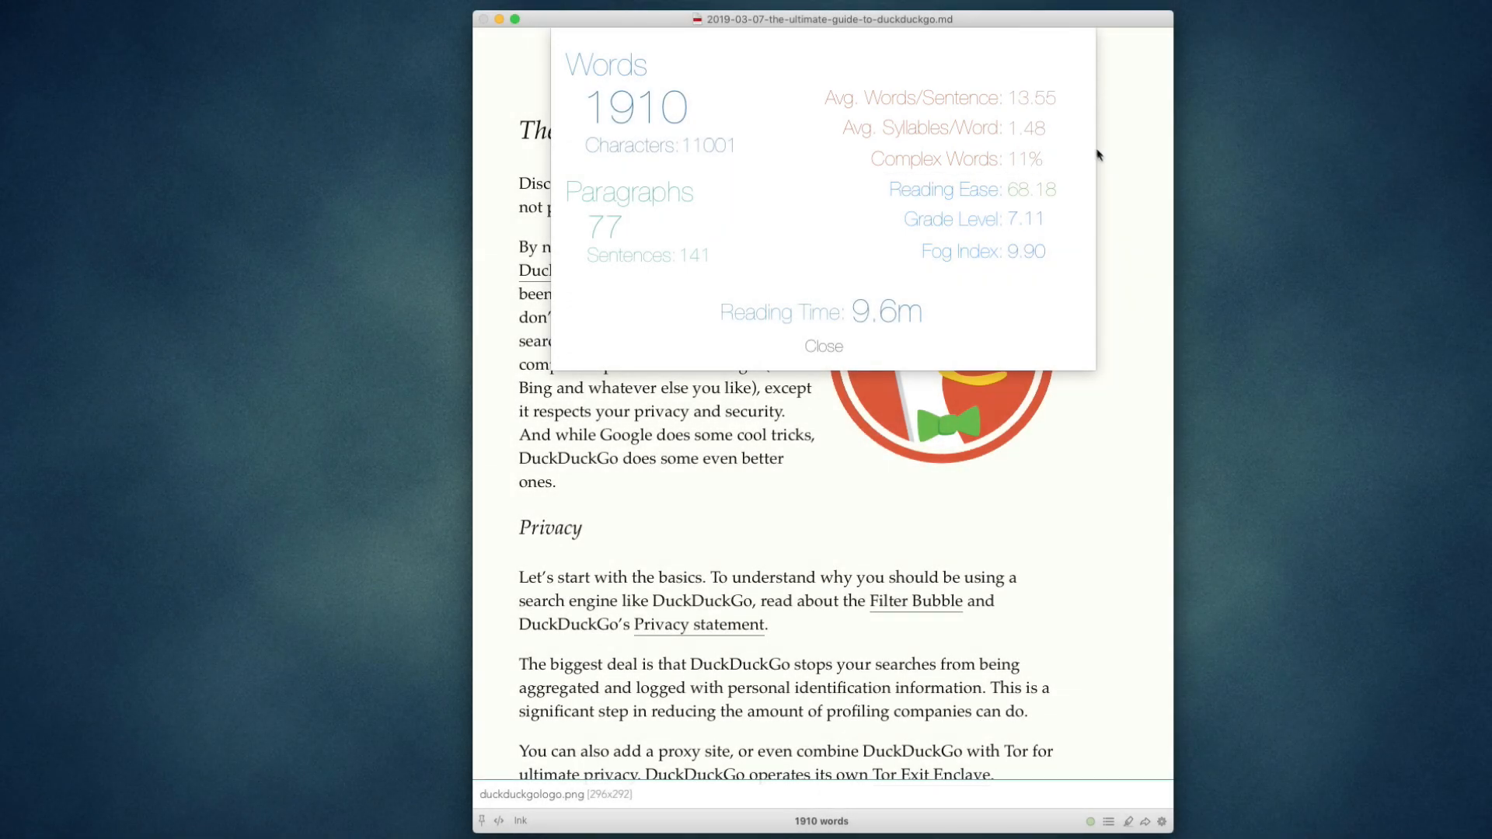
mouse_move(942, 164)
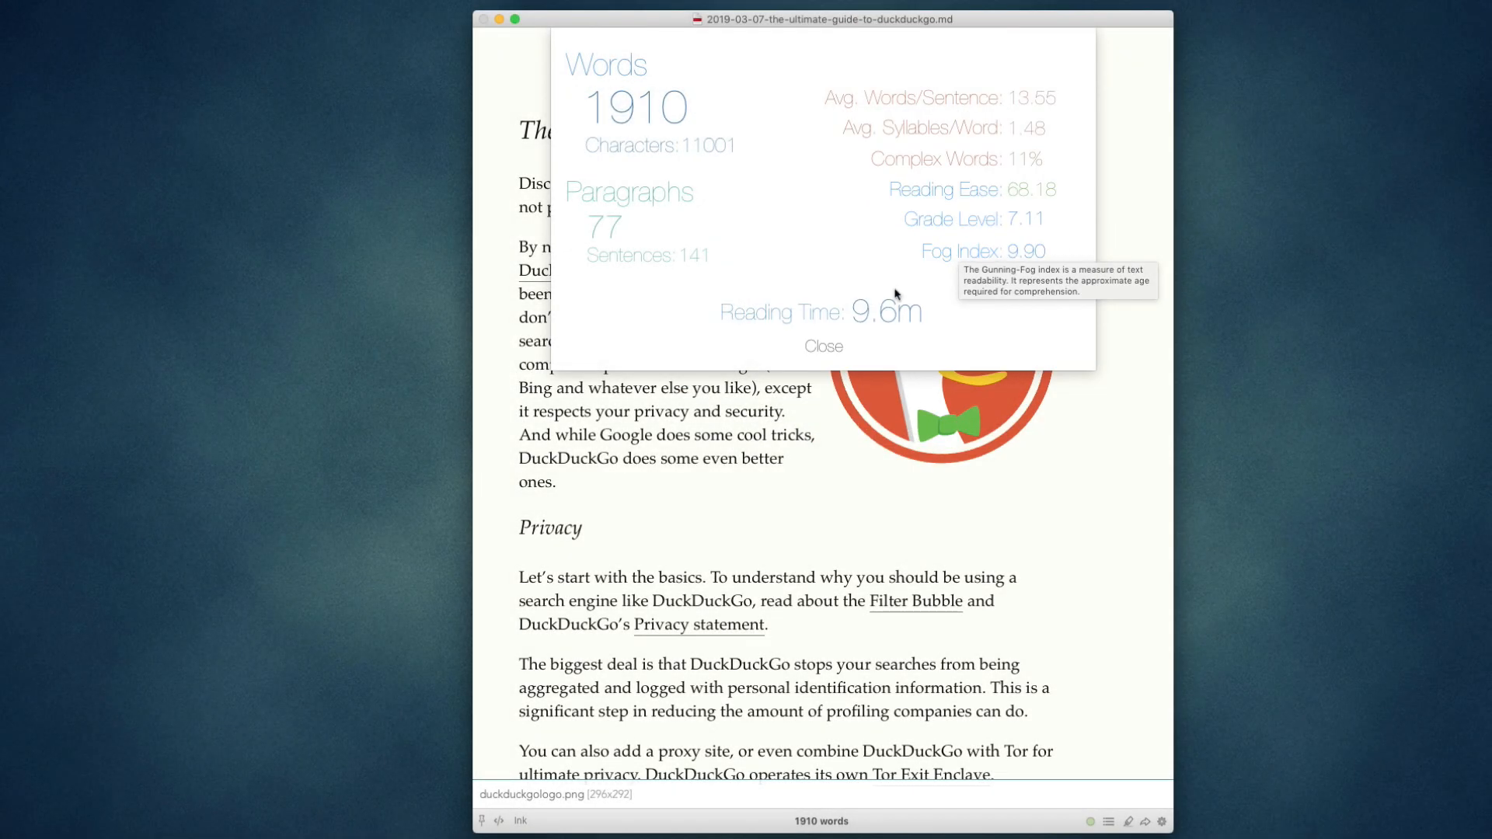
mouse_move(871, 322)
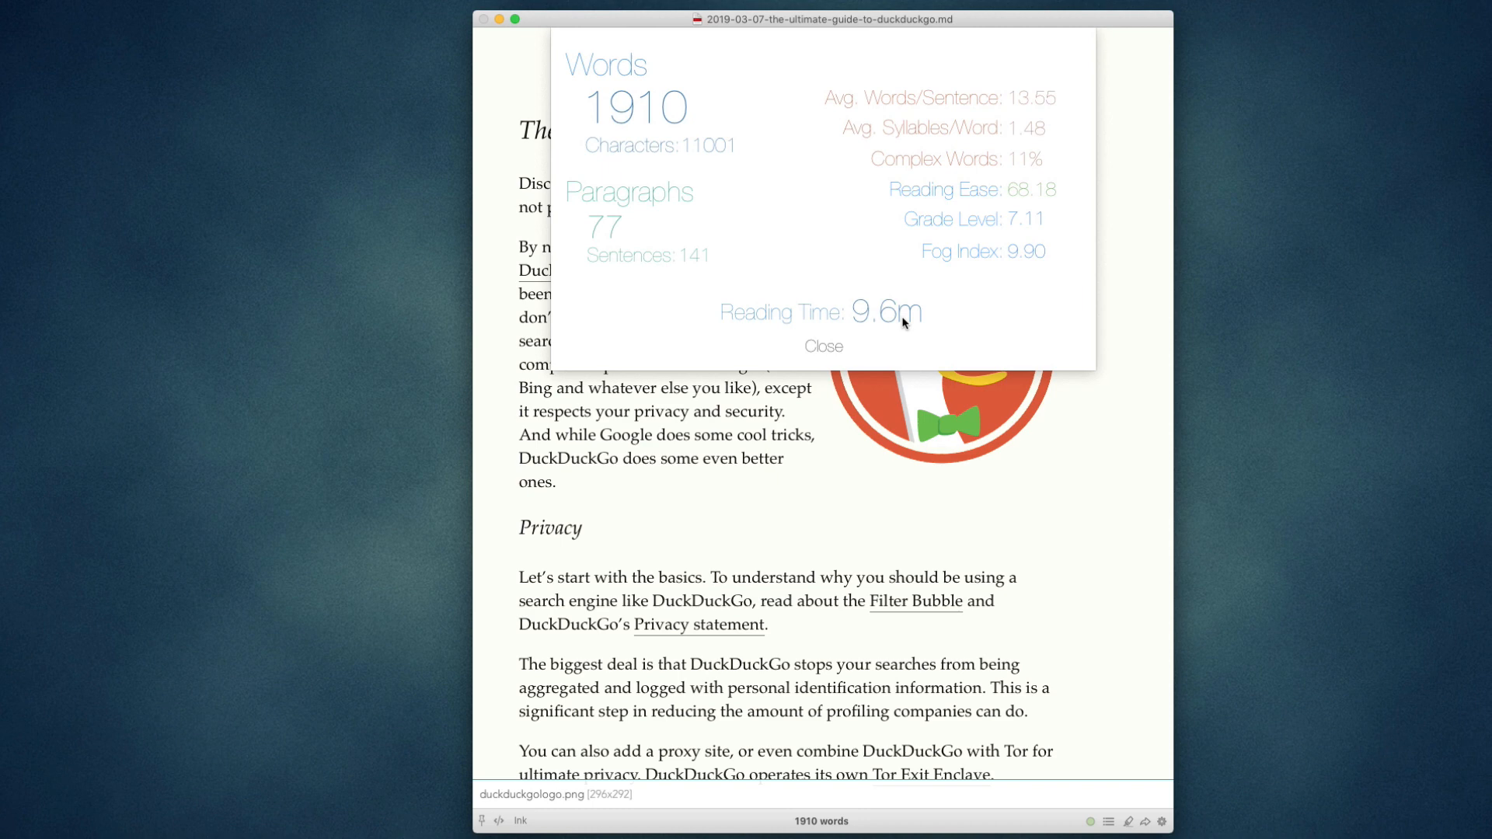
mouse_move(822, 359)
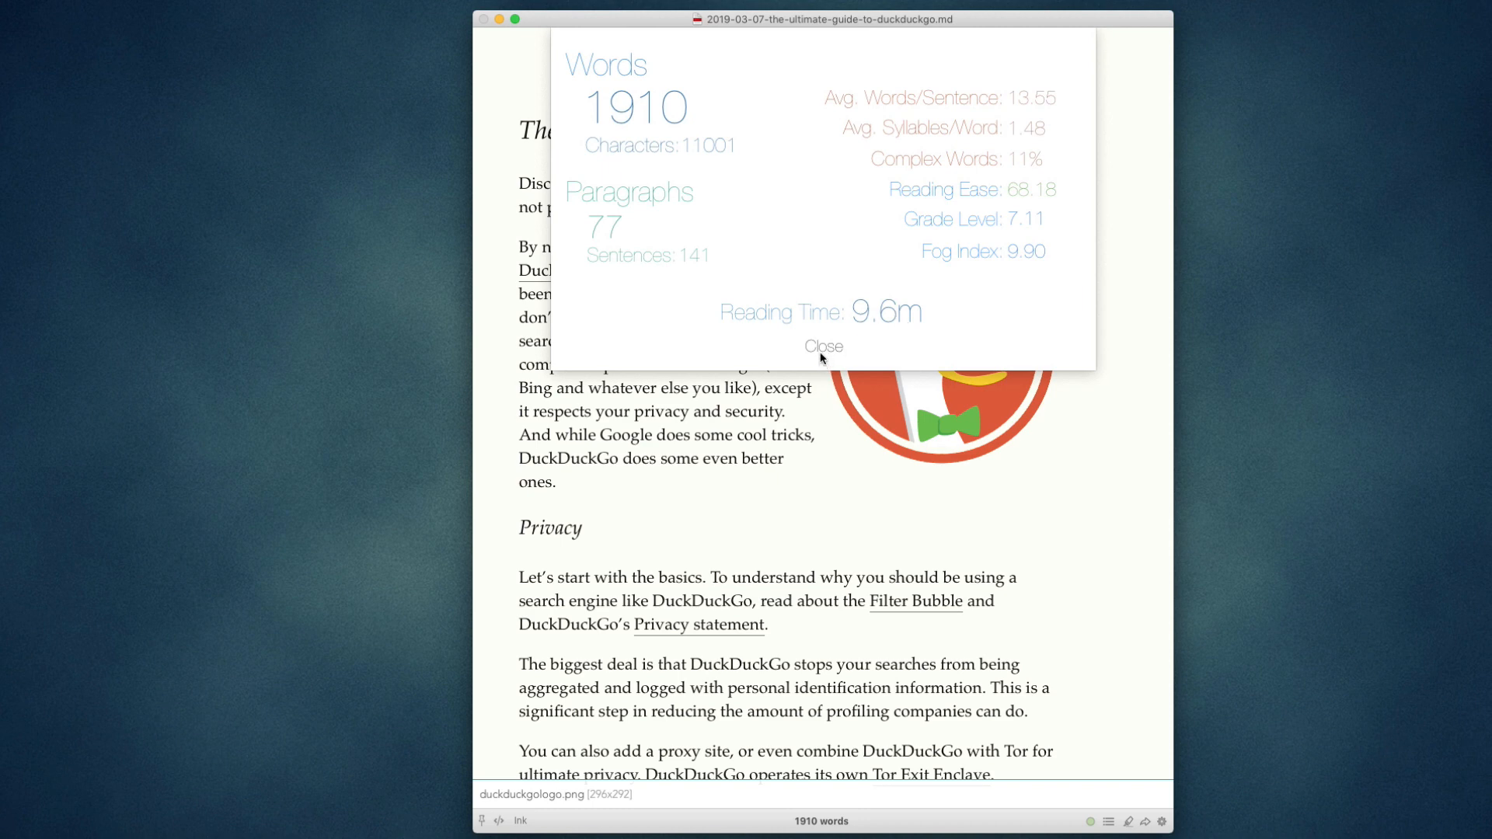
Close the statistics overlay before switching to legal.md
left_click(823, 345)
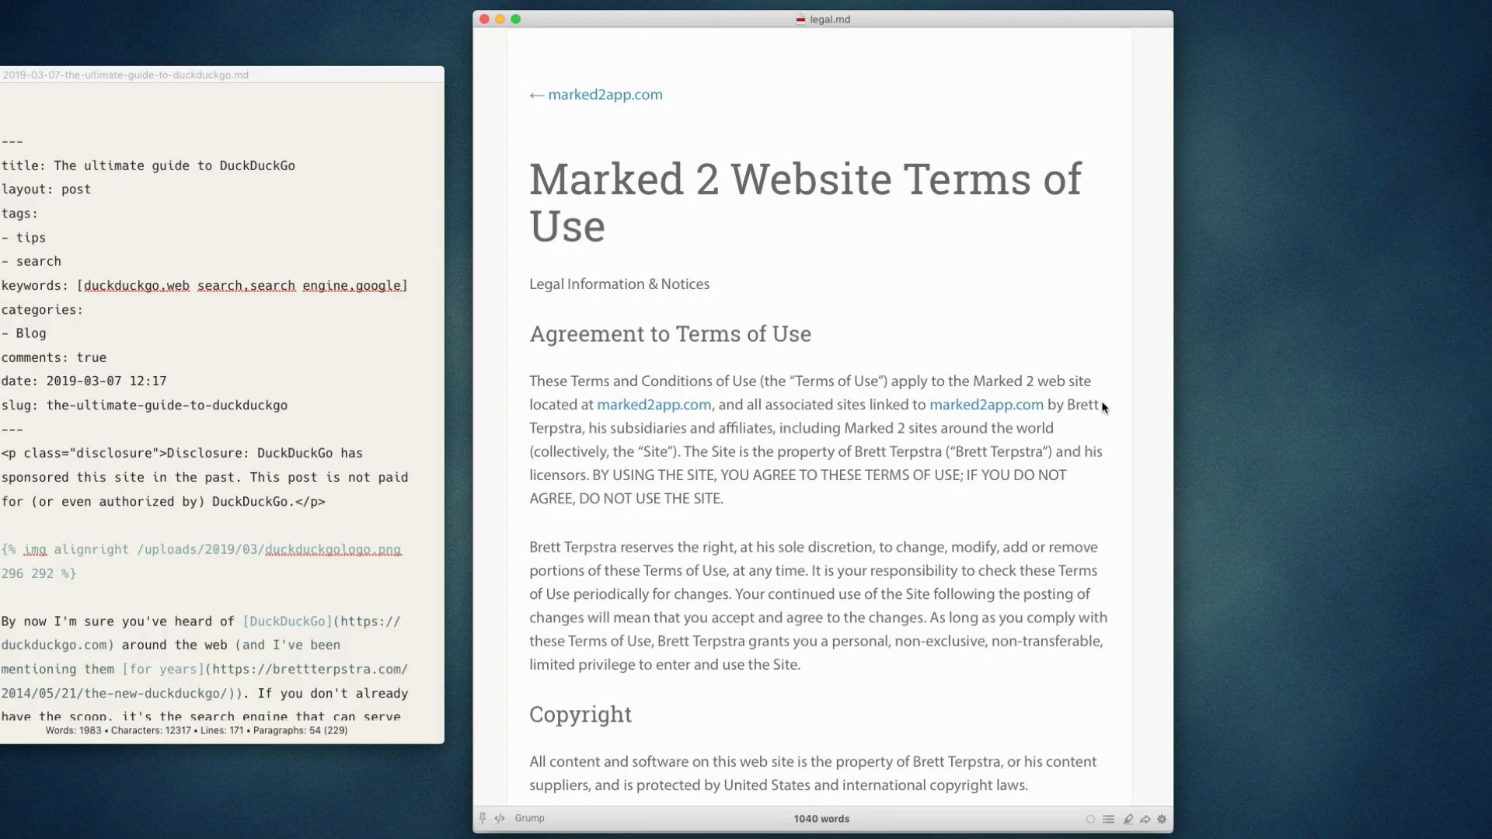
mouse_move(819, 353)
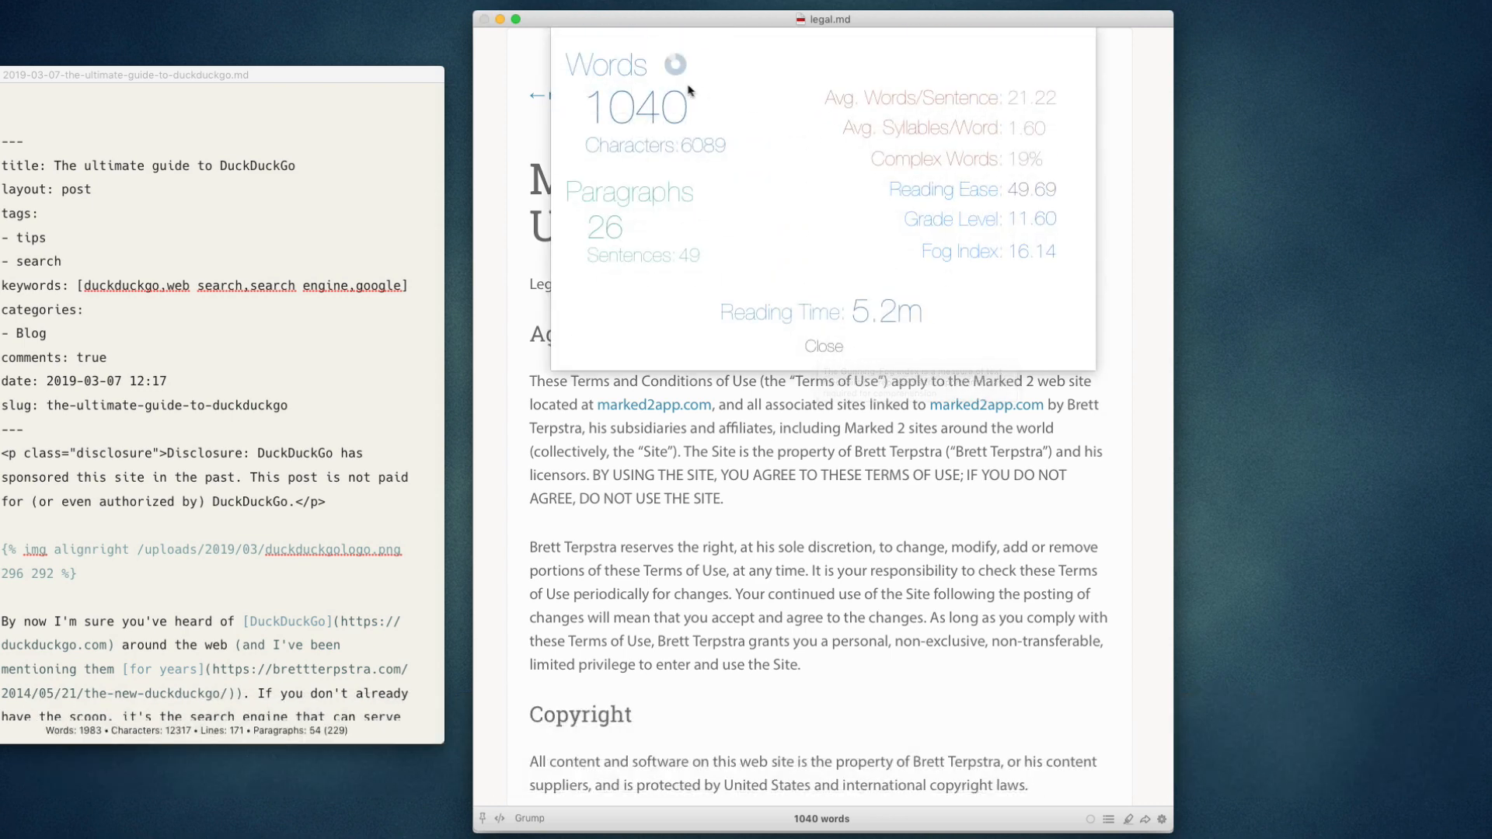
mouse_move(675, 63)
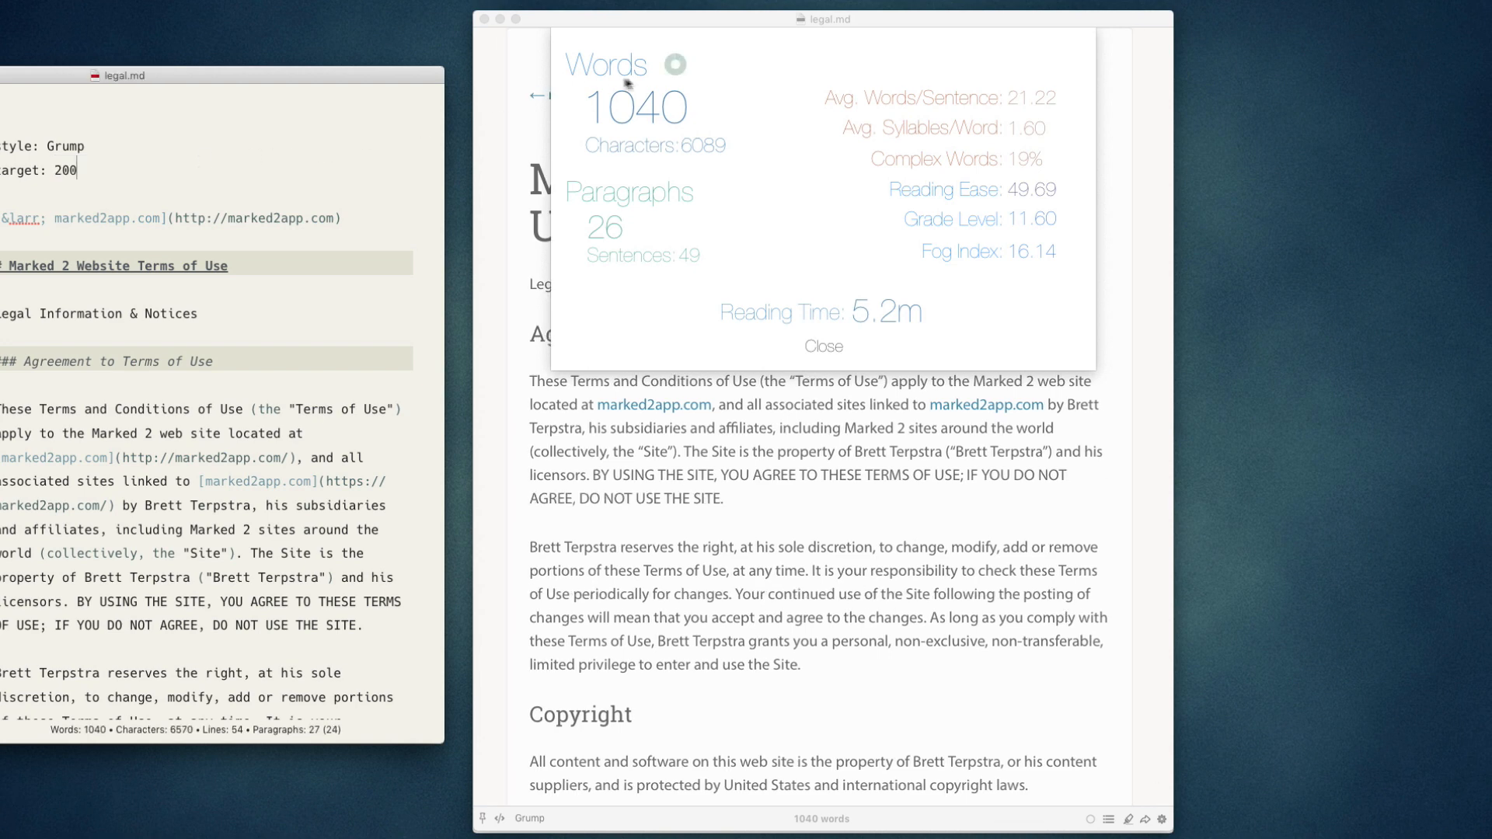
mouse_move(830, 364)
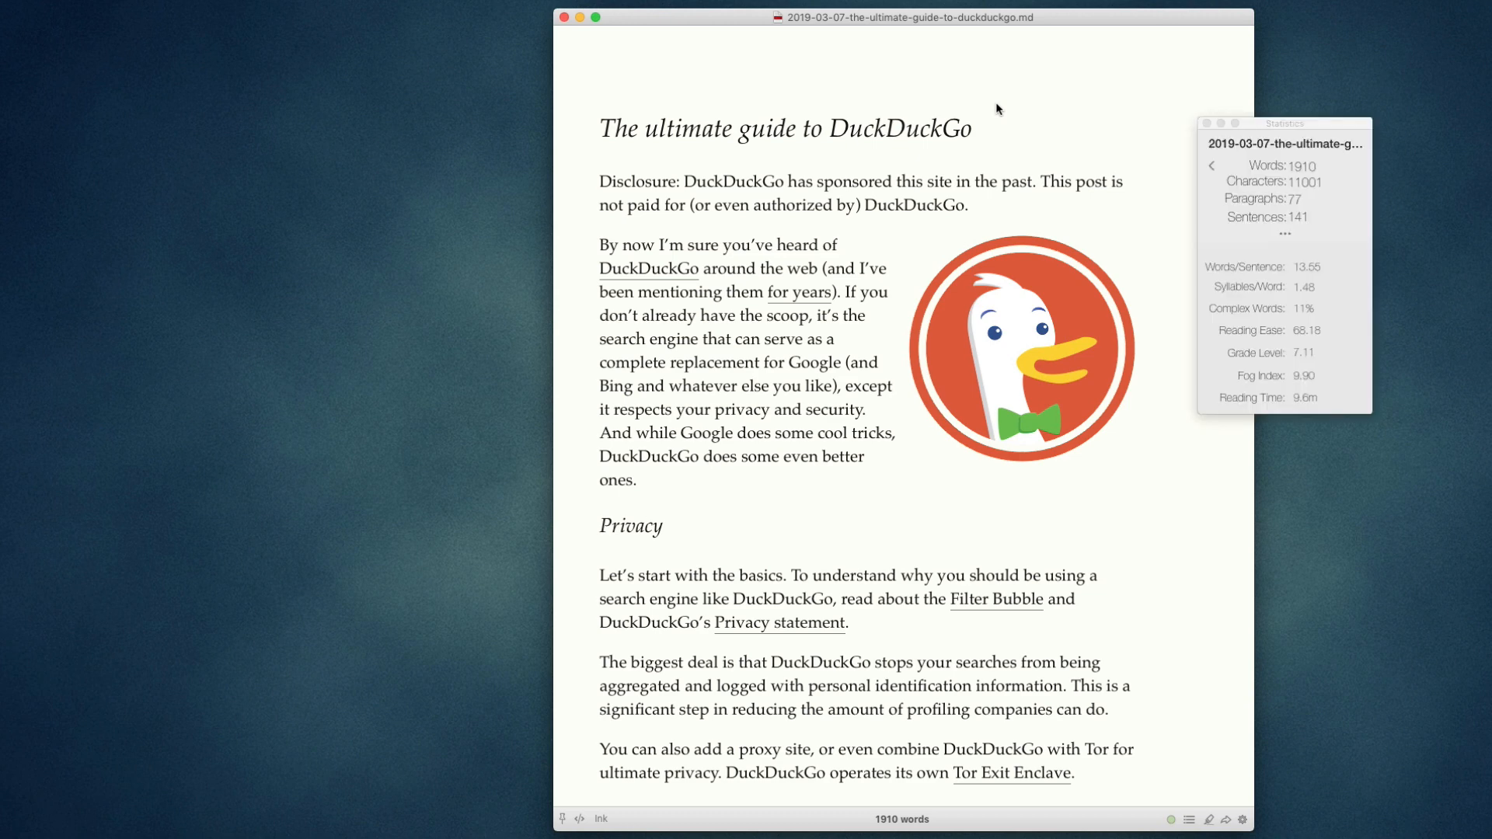
mouse_move(1293, 133)
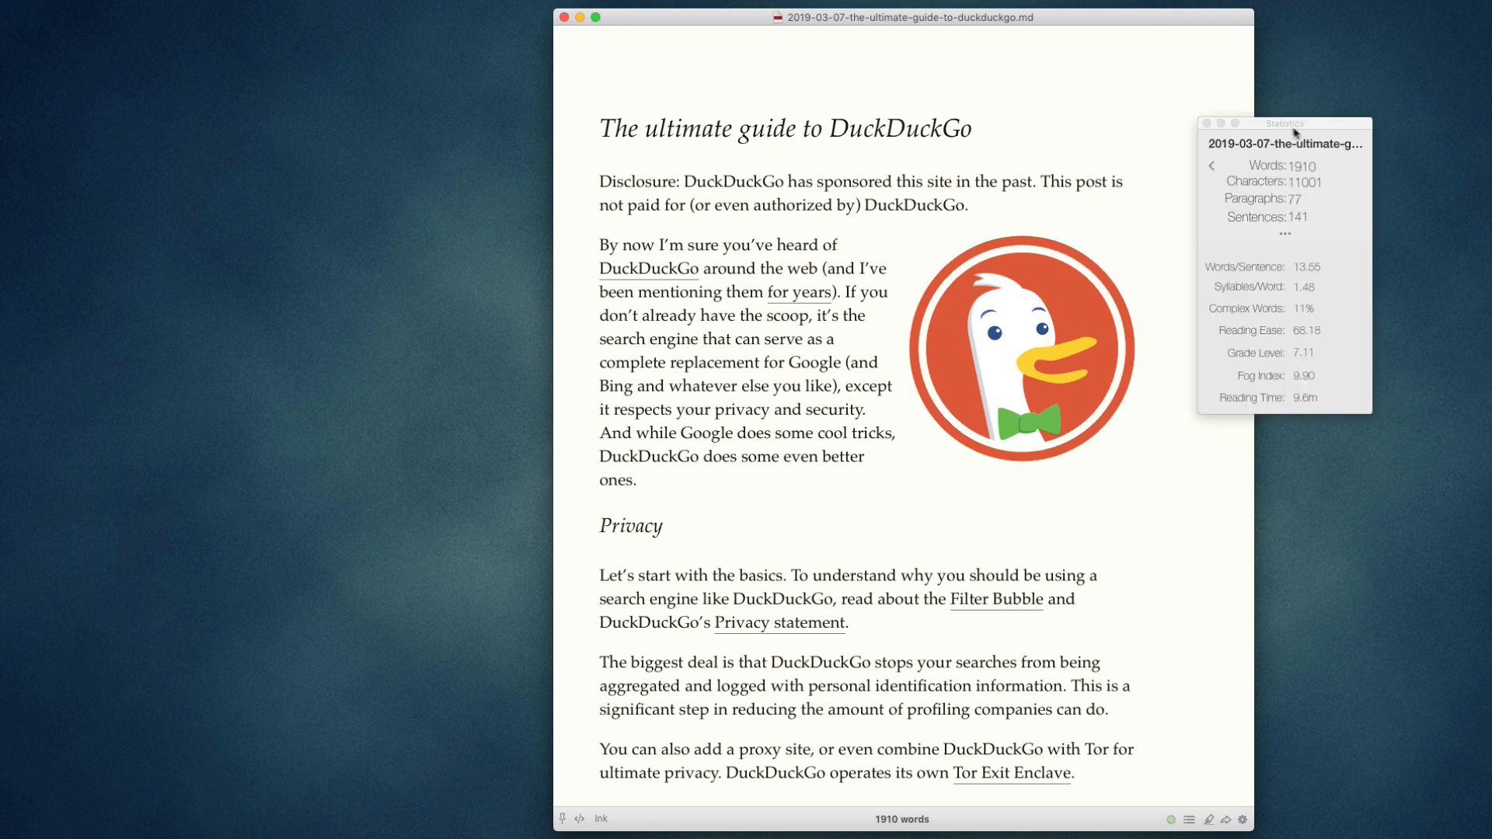
mouse_move(935, 590)
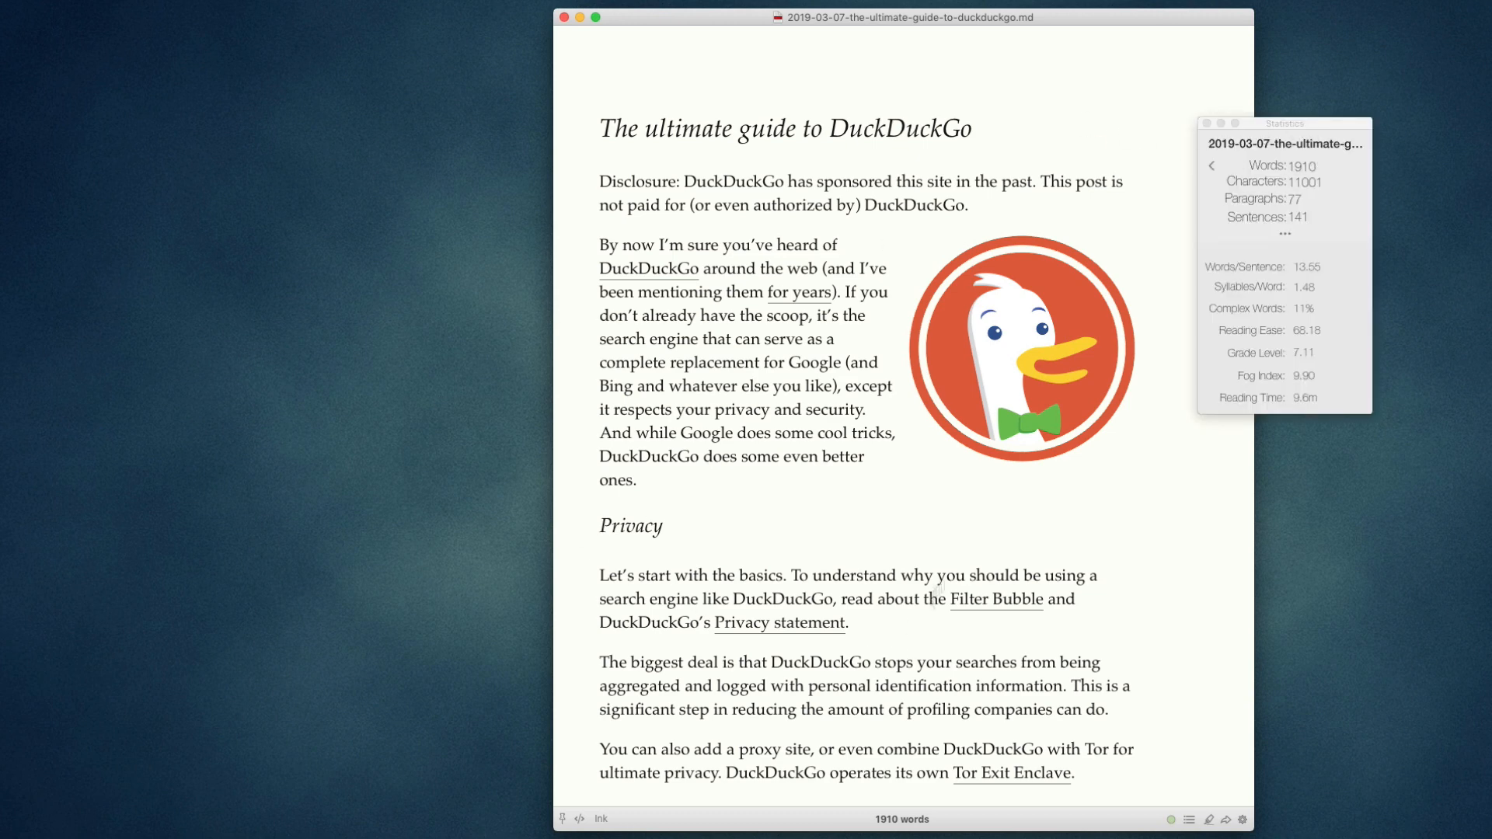